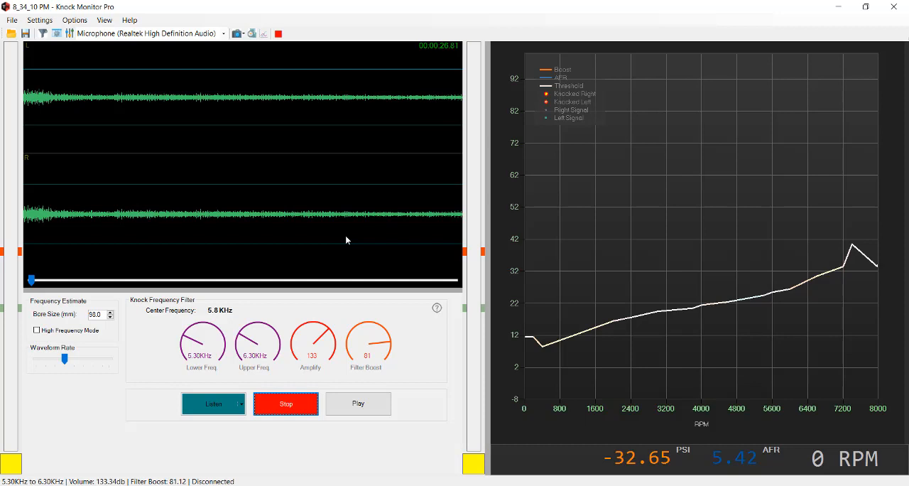
mouse_move(414, 333)
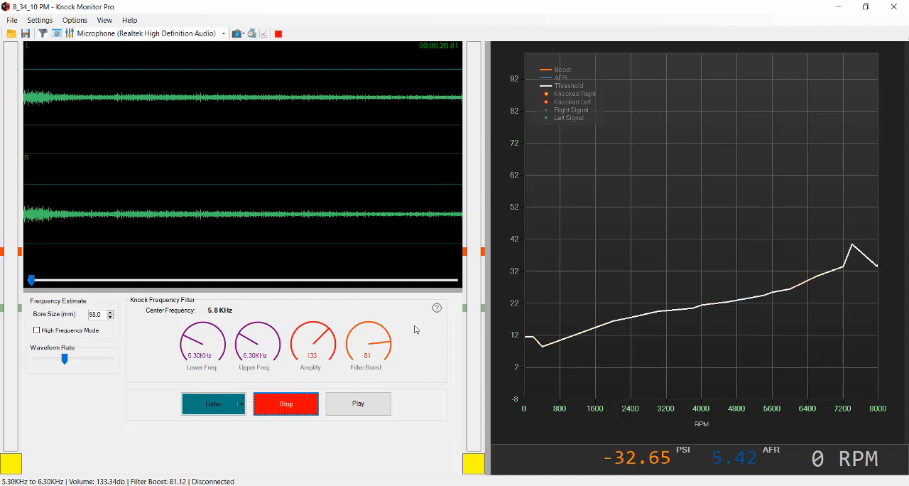
mouse_move(629, 317)
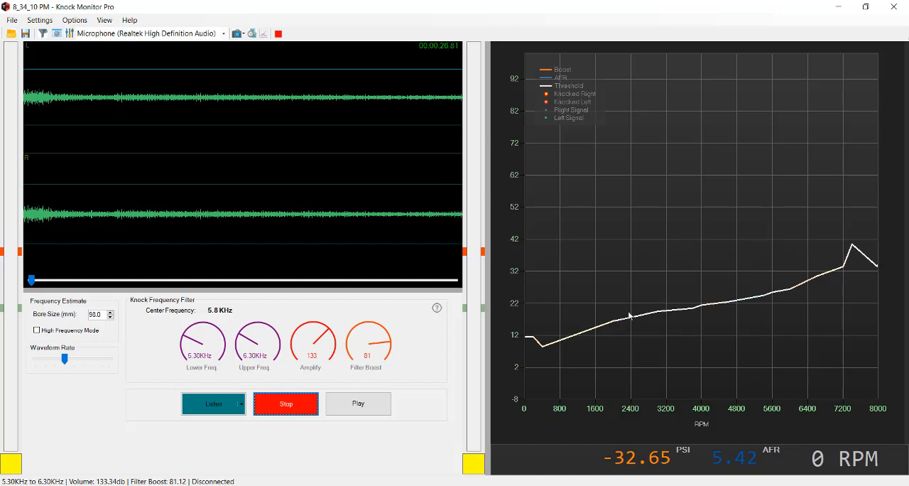
mouse_move(433, 348)
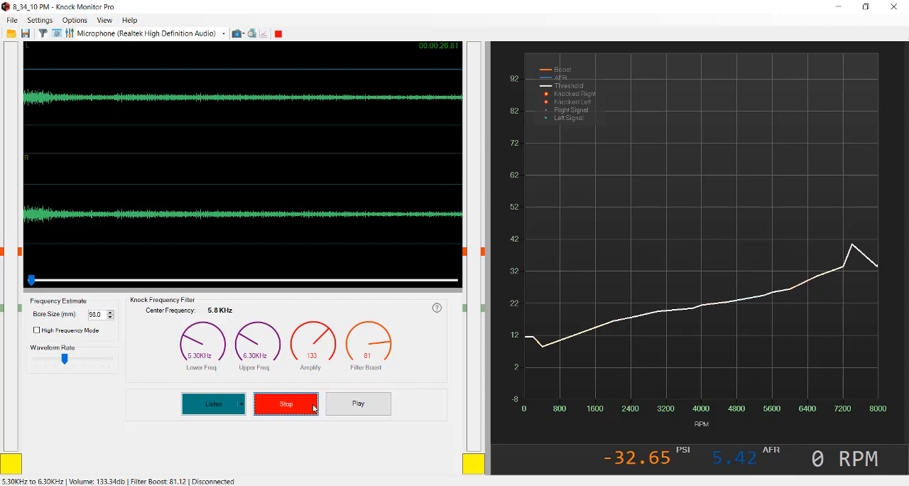
Replay the engine recording at 98.0 mm bore, plotting points up to about 7600 RPM
left_click(357, 402)
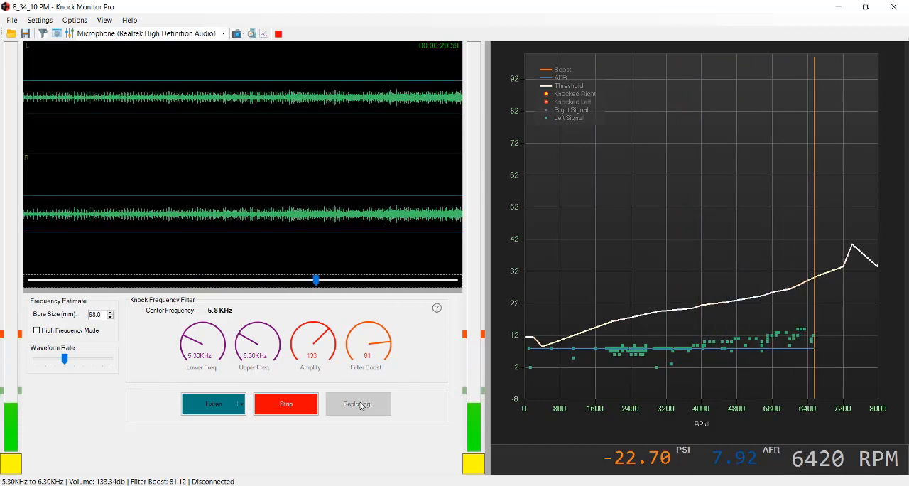
left_click(358, 403)
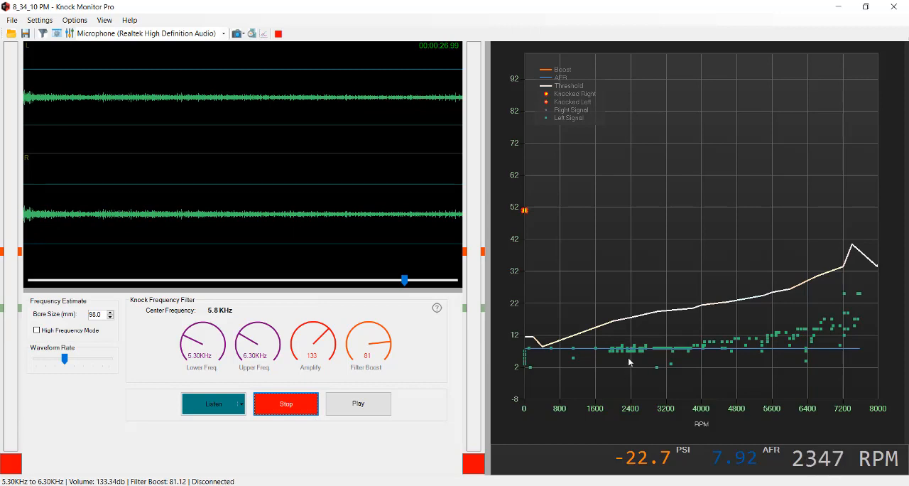
mouse_move(680, 346)
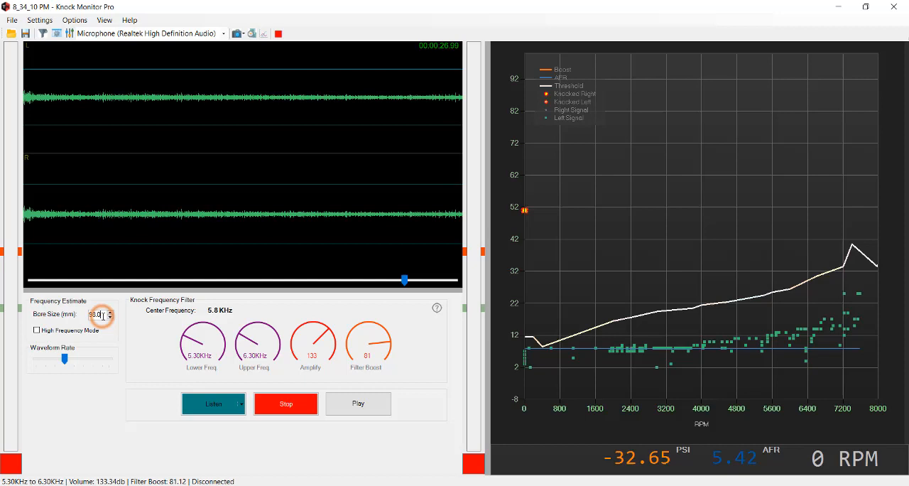
Set Bore Size to 84.0 mm (6.8 kHz center frequency) and clear the chart's signal points
triple_click(95, 314)
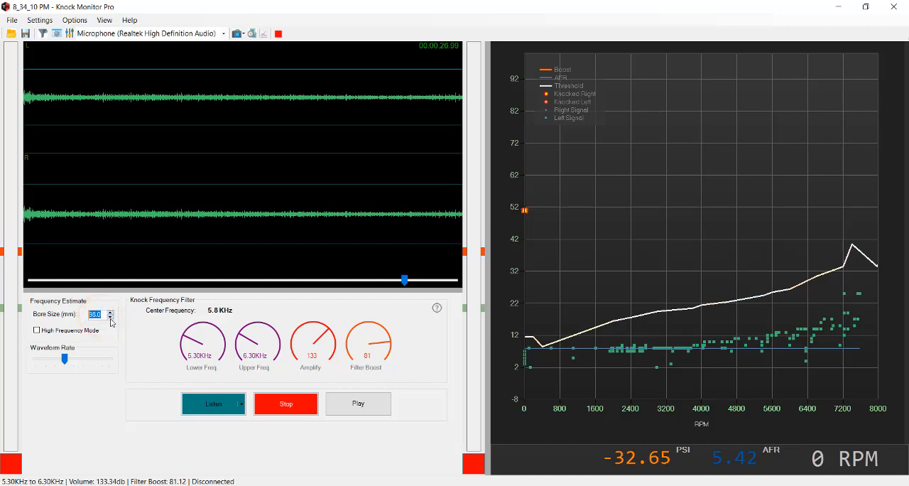
left_click(111, 317)
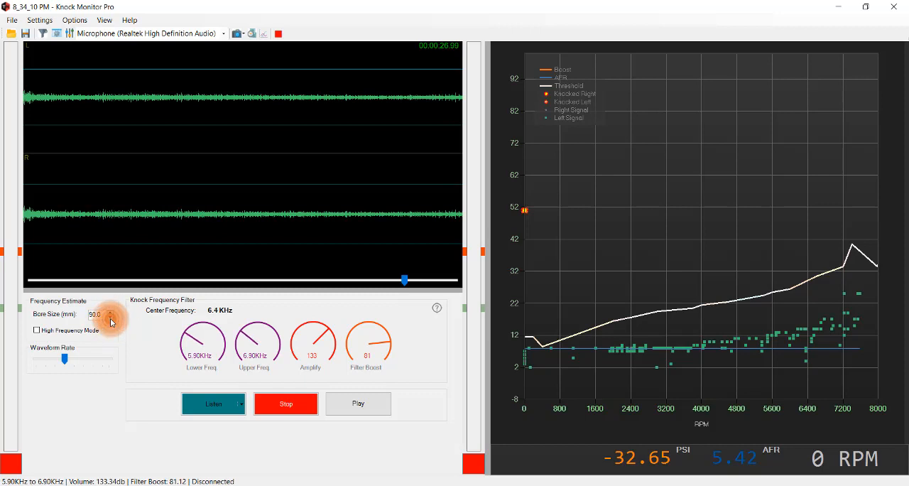
left_click(110, 316)
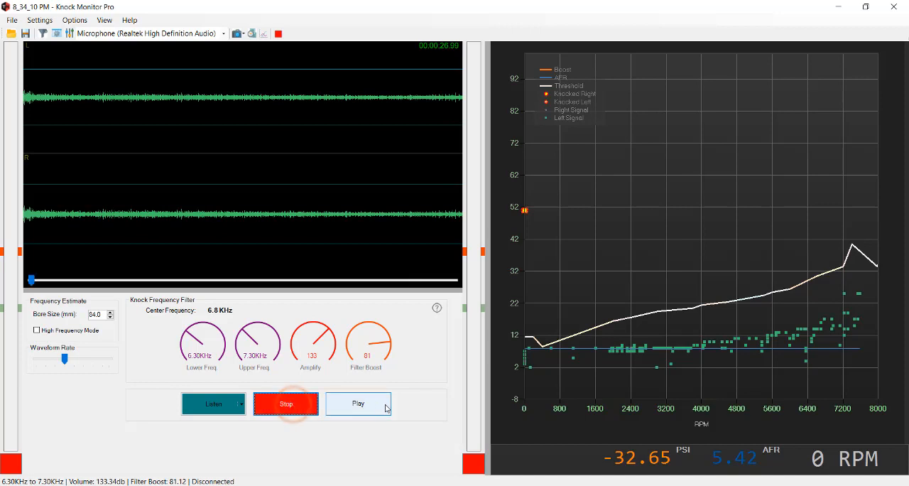
right_click(696, 224)
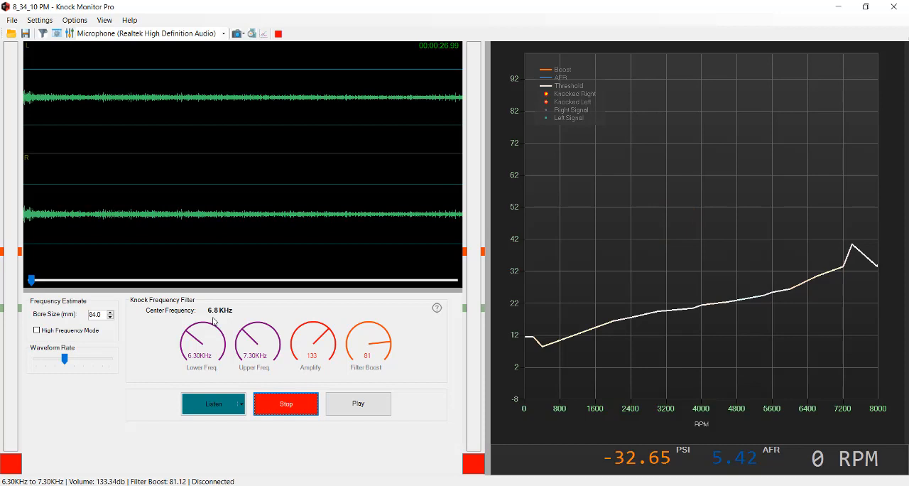
mouse_move(217, 318)
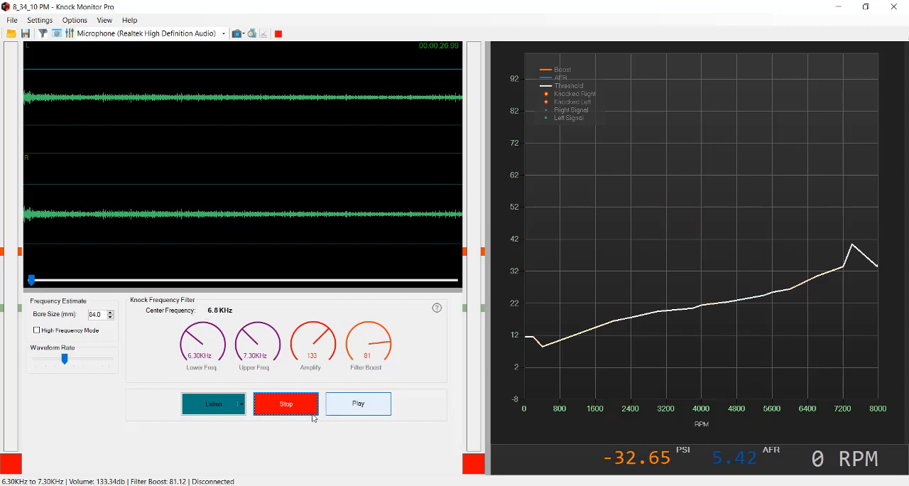
Replay the recording at 84 mm bore until knock points appear above the threshold, then stop
left_click(358, 403)
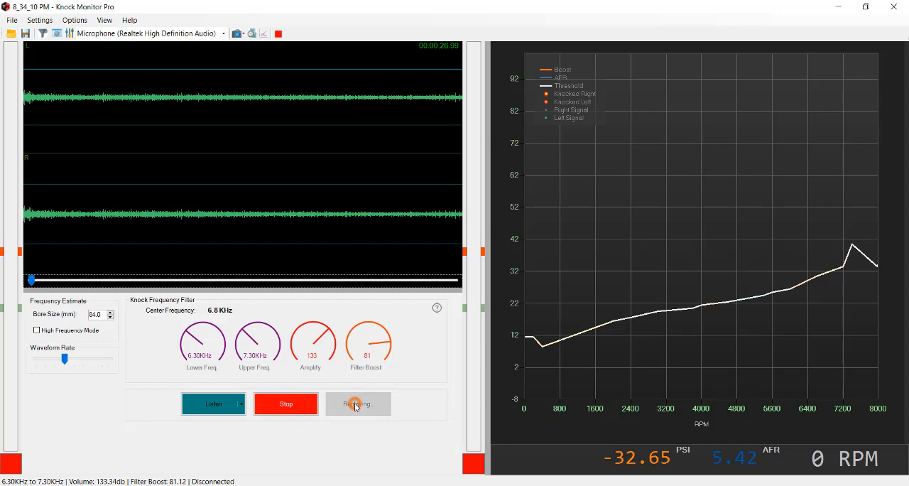
left_click(357, 403)
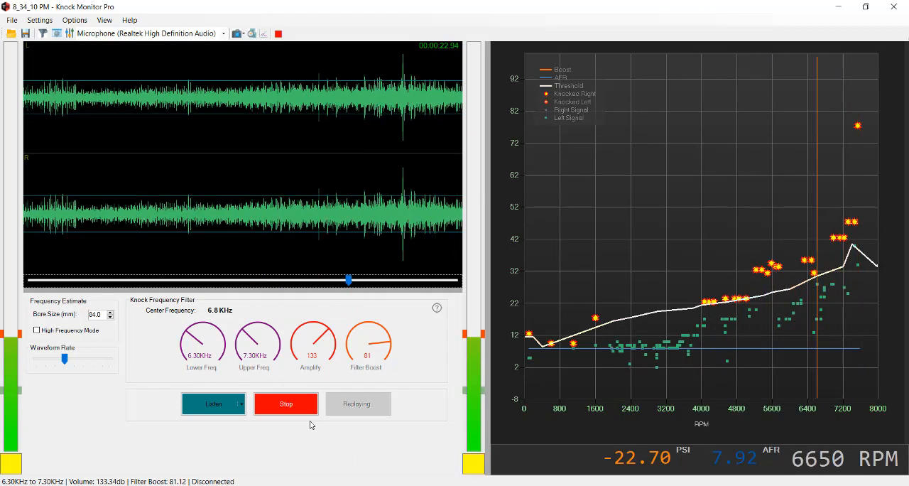
left_click(286, 404)
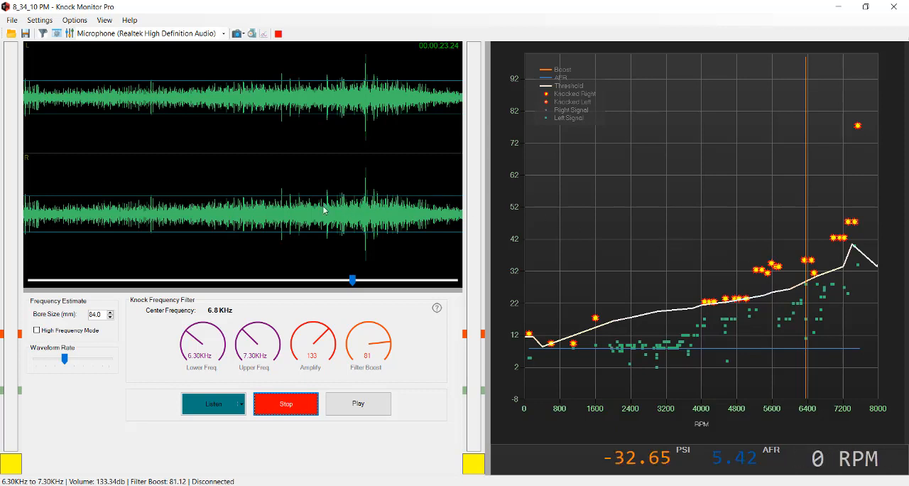
mouse_move(281, 199)
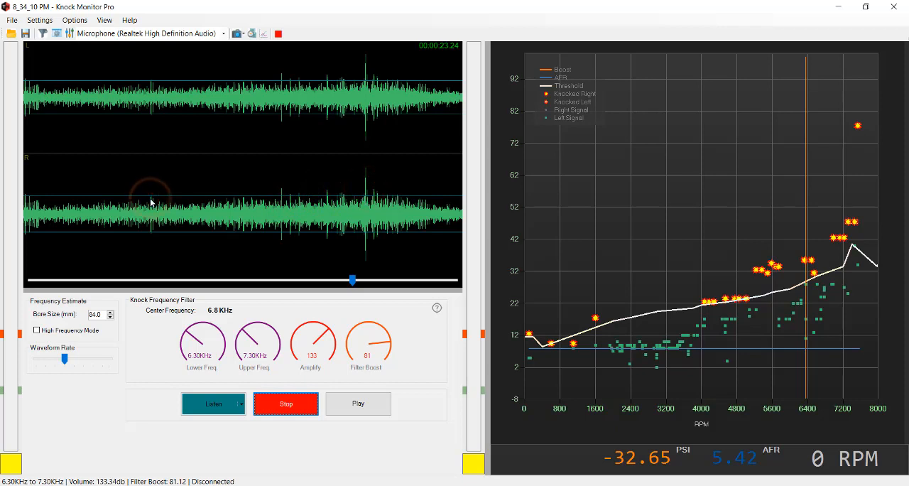
mouse_move(166, 202)
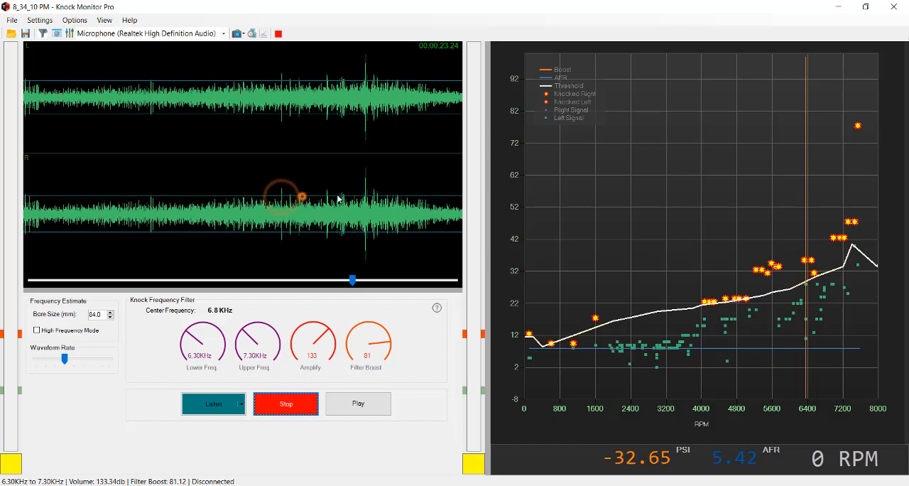
mouse_move(368, 184)
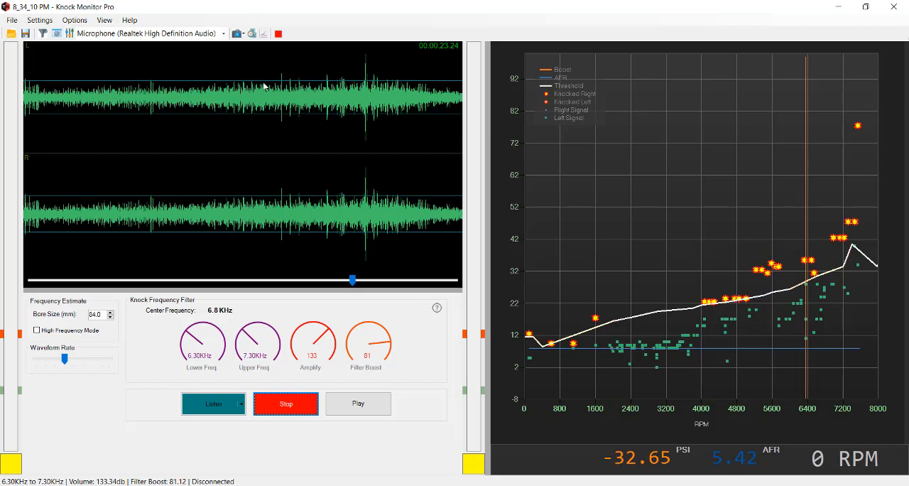
mouse_move(174, 95)
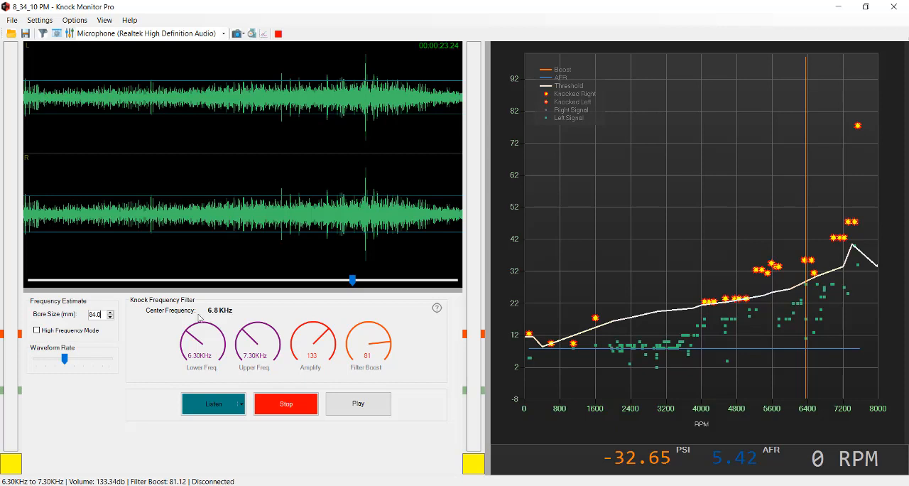
triple_click(95, 314)
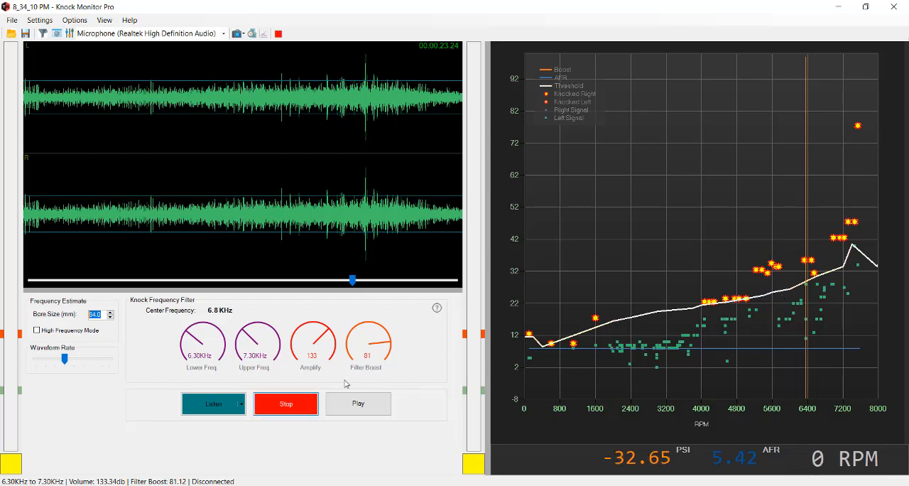
mouse_move(426, 380)
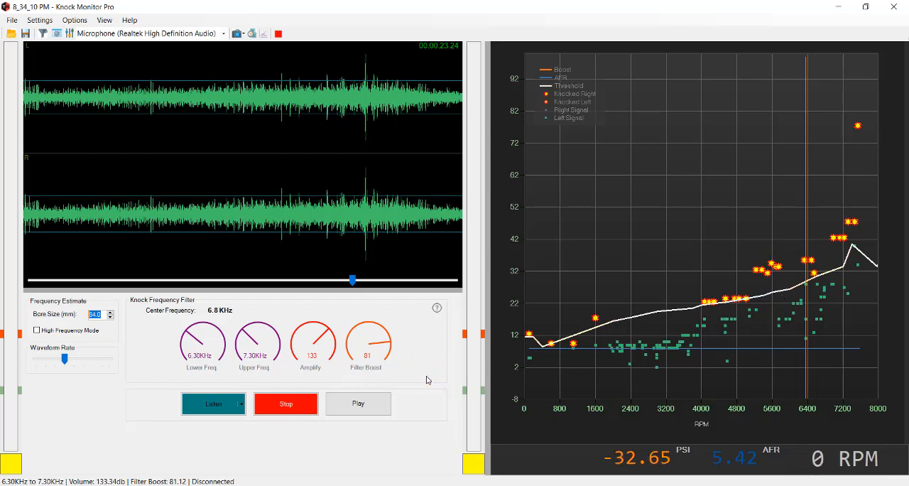